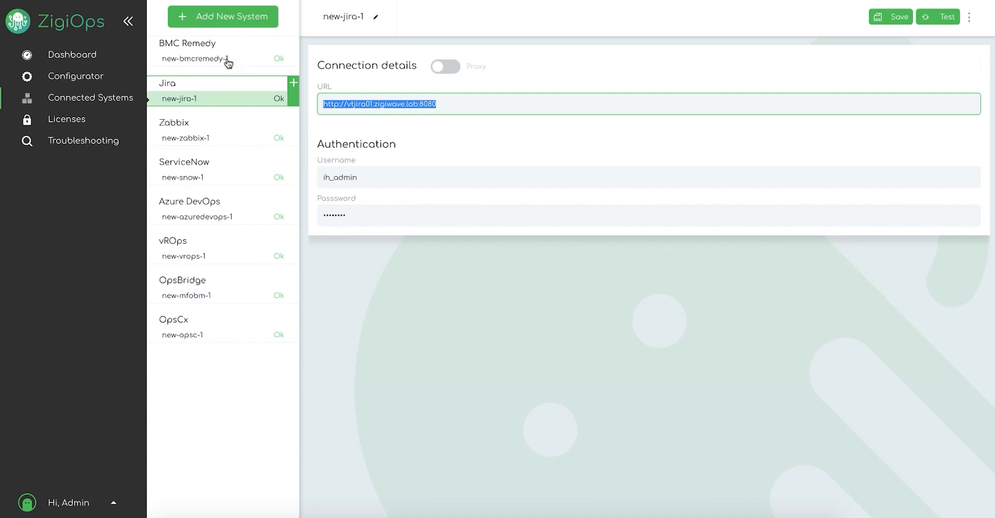
- View the new-bmcremedy-1 connection's REST URL and login details
left_click(196, 59)
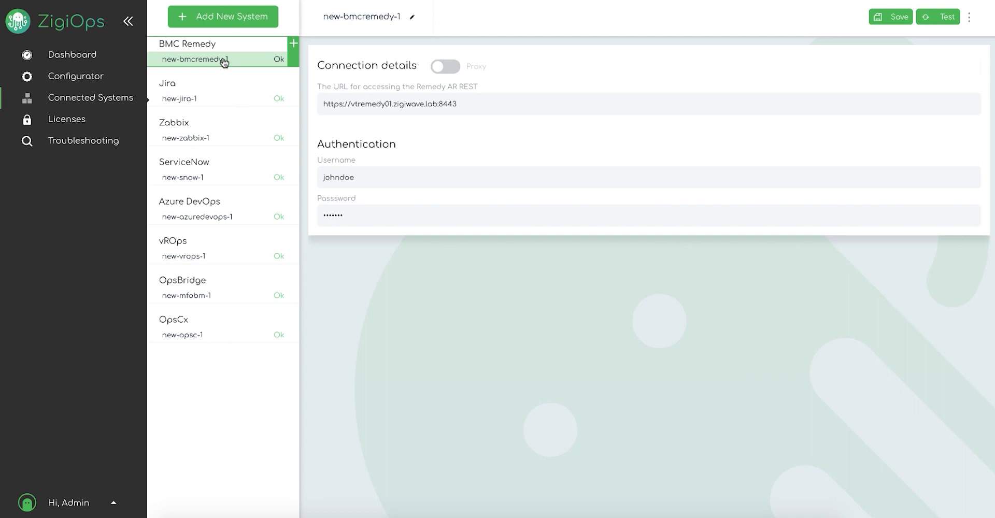
mouse_move(194, 65)
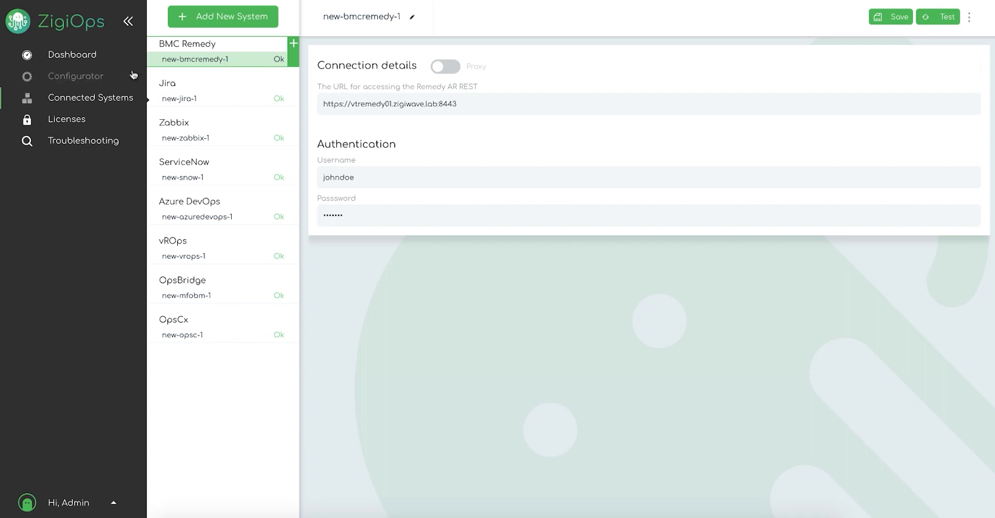
mouse_move(170, 76)
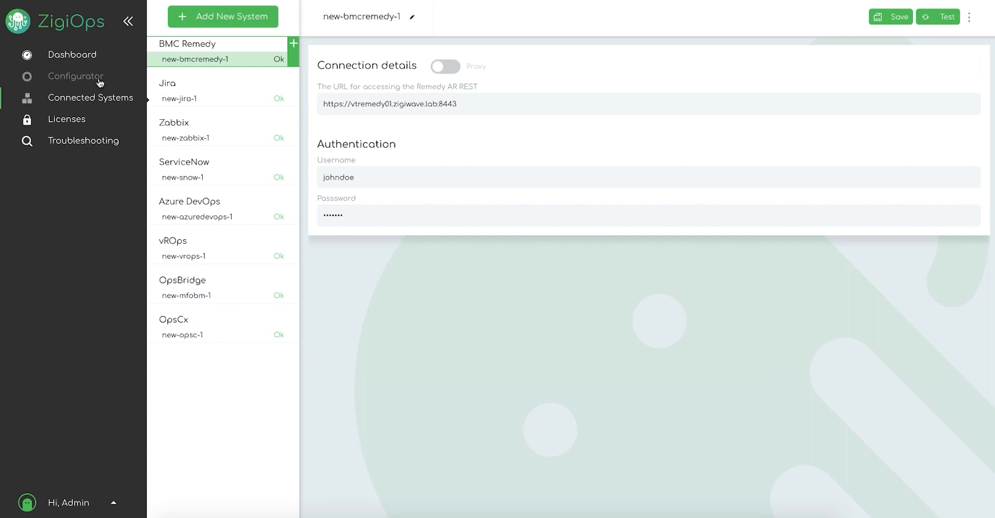
- Filter the Configurator's available templates to those matching 'bmc'
left_click(74, 76)
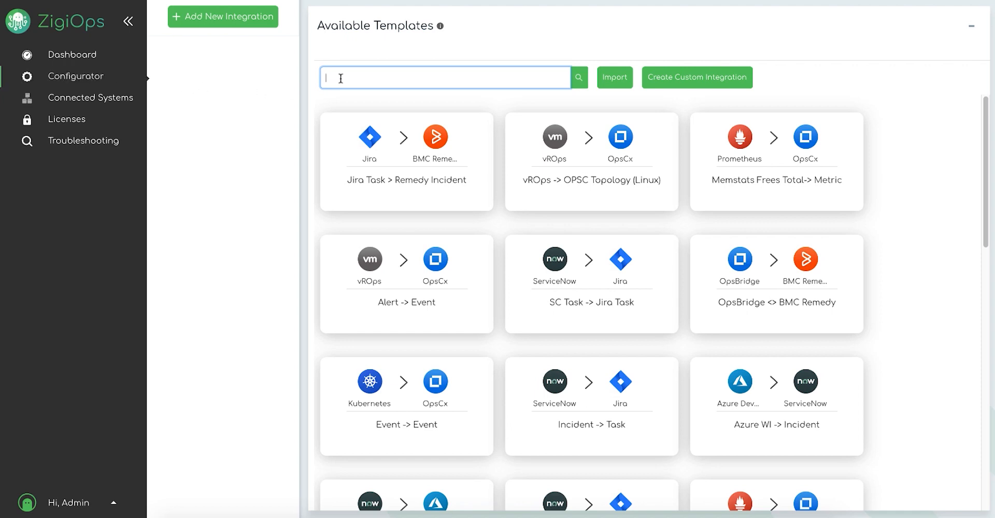
type("bmc")
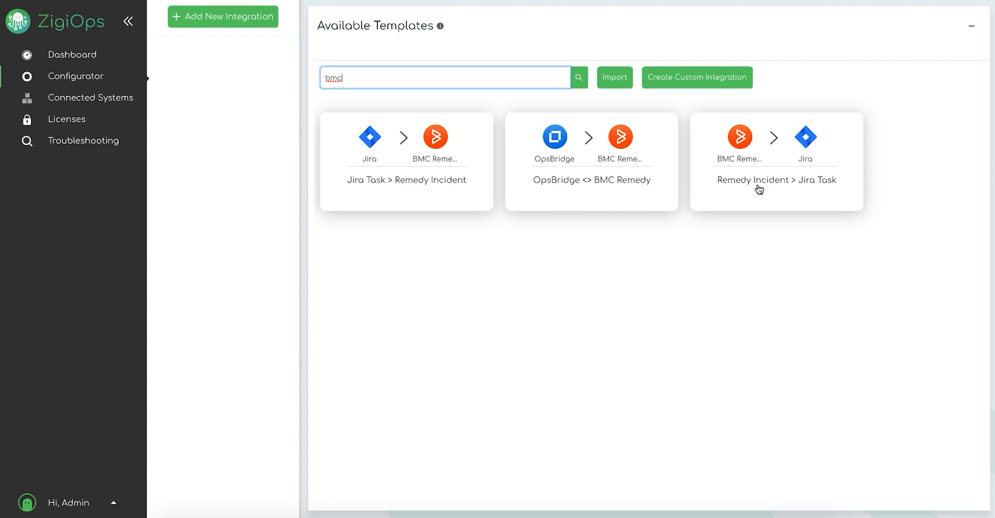
- Build the Remedy Incident > Jira Task integration with System 1 new-bmcremedy-1, System 2 new-jira-1, and save it
left_click(775, 161)
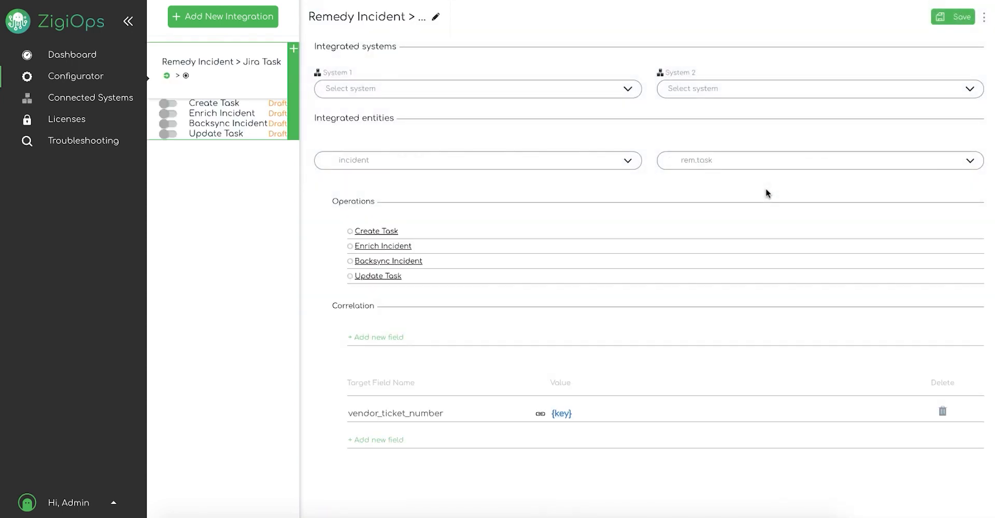
mouse_move(286, 157)
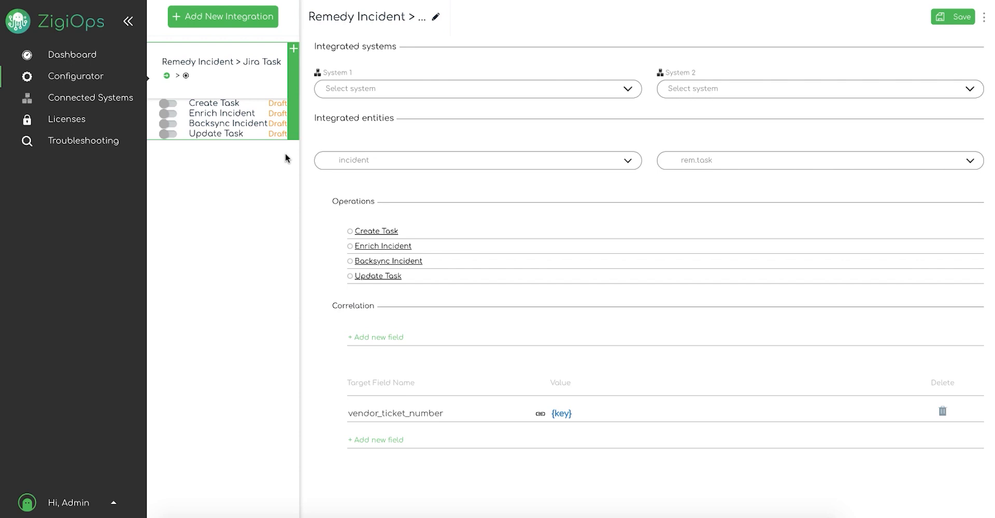
mouse_move(276, 169)
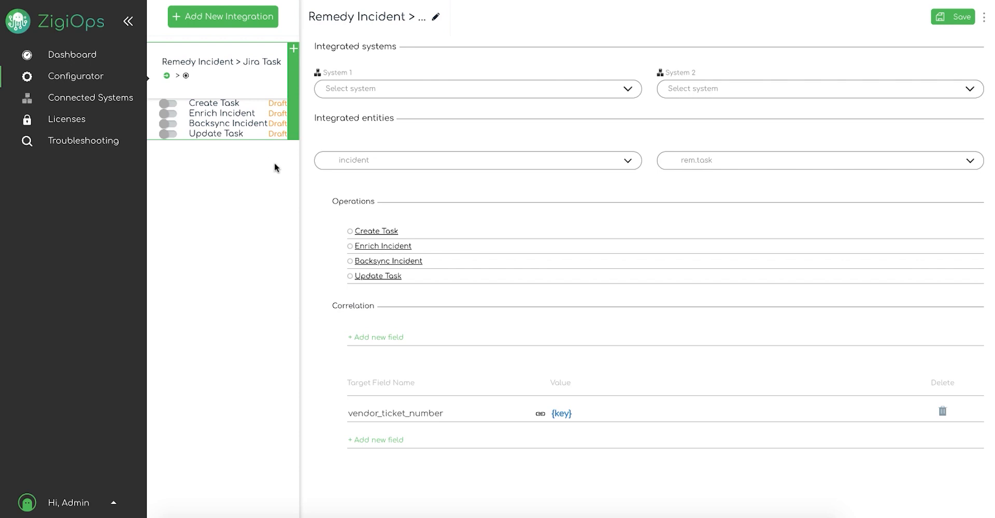
mouse_move(336, 143)
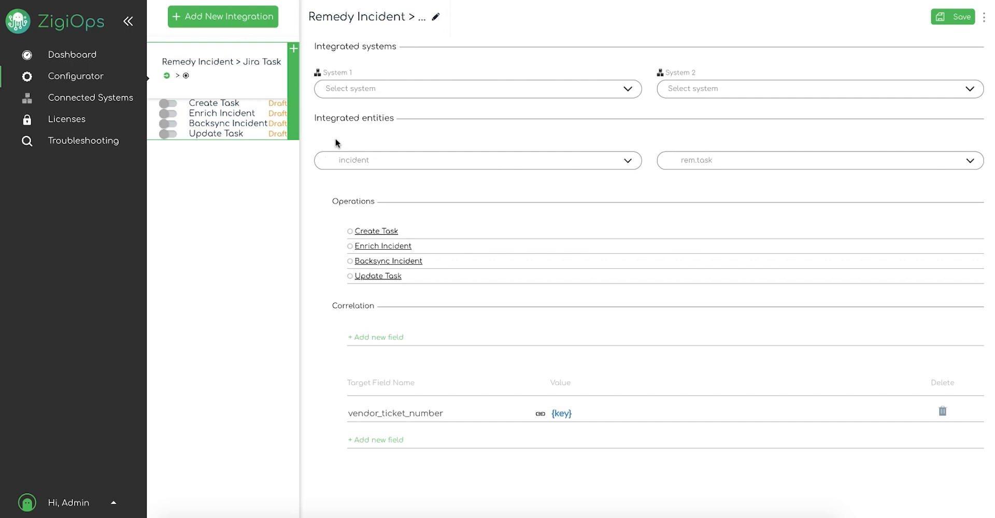
left_click(477, 88)
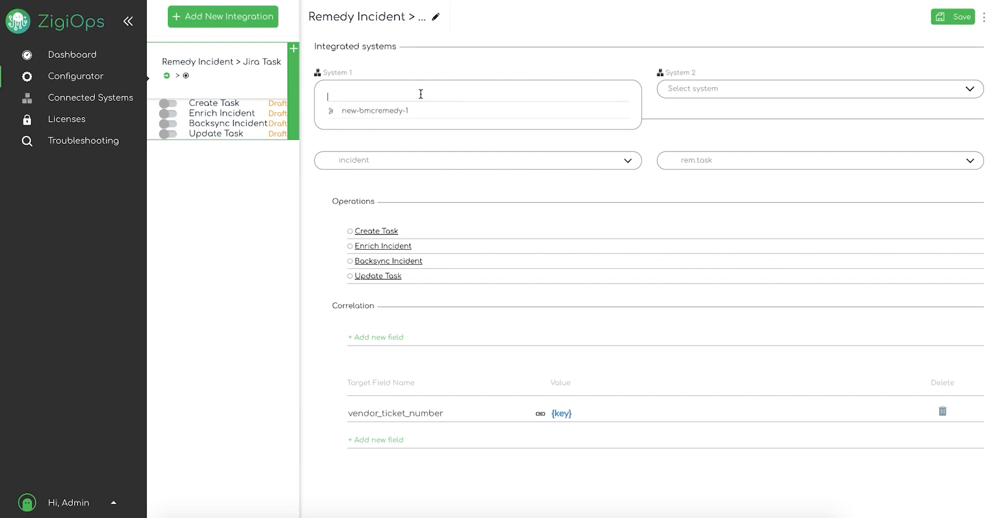
left_click(375, 110)
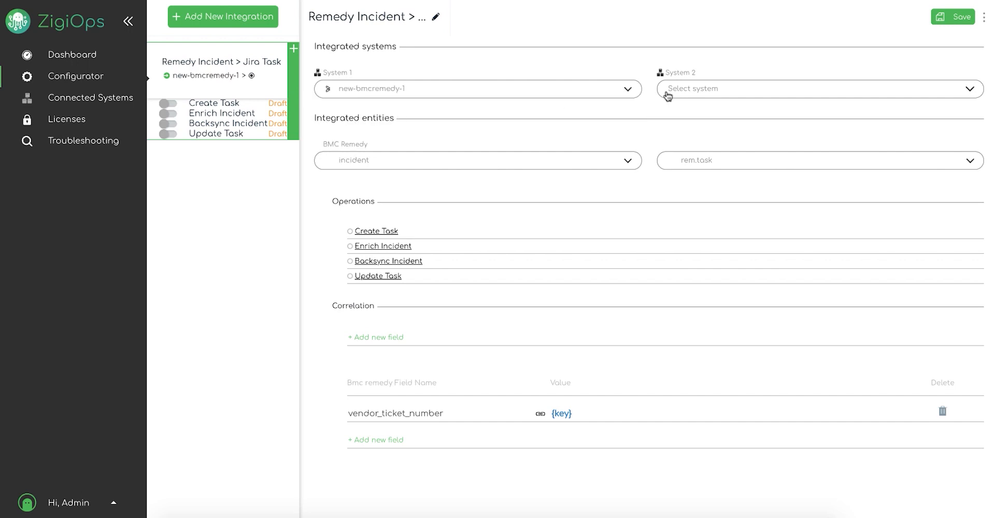
left_click(818, 88)
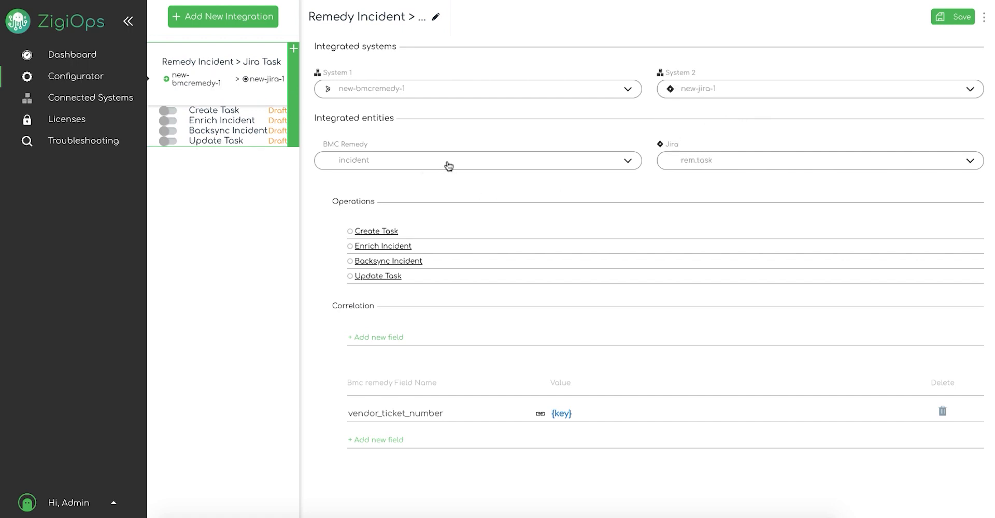
left_click(477, 159)
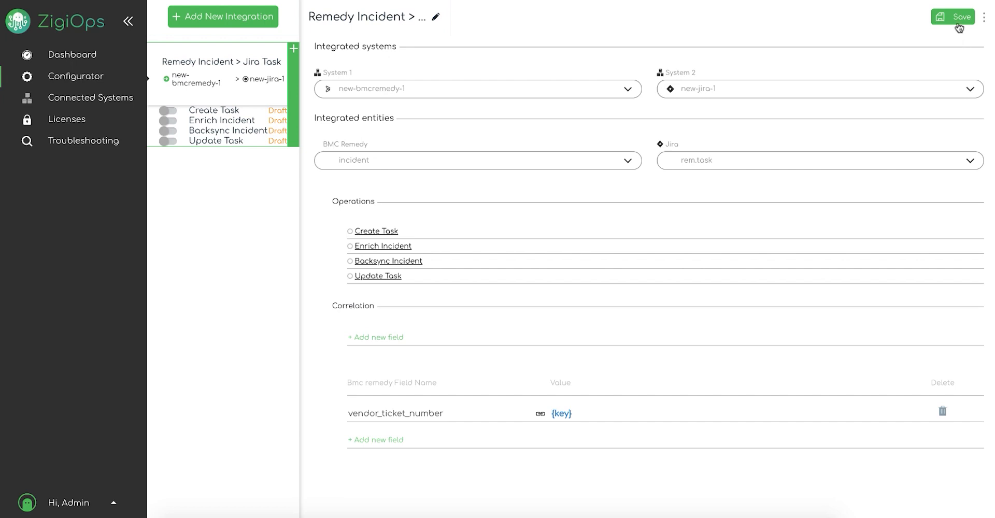
left_click(952, 18)
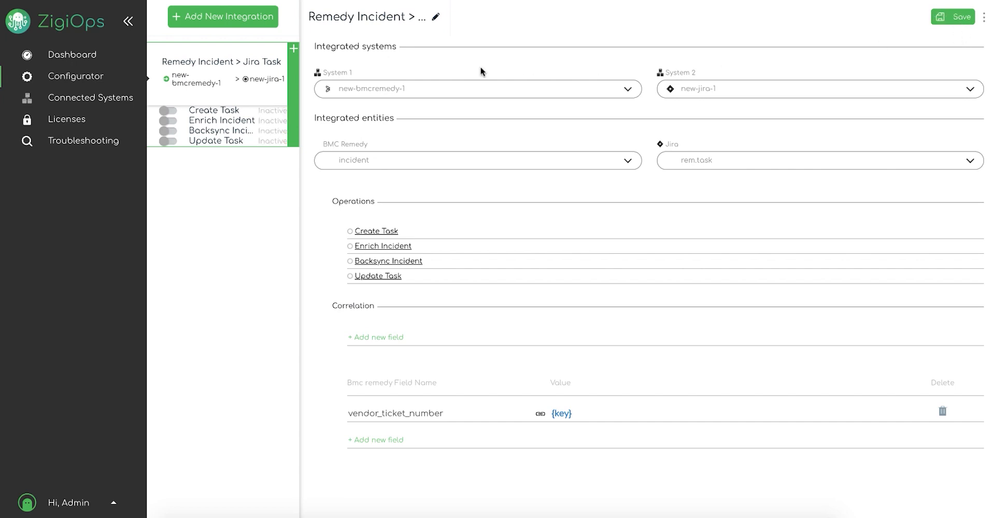
left_click(952, 17)
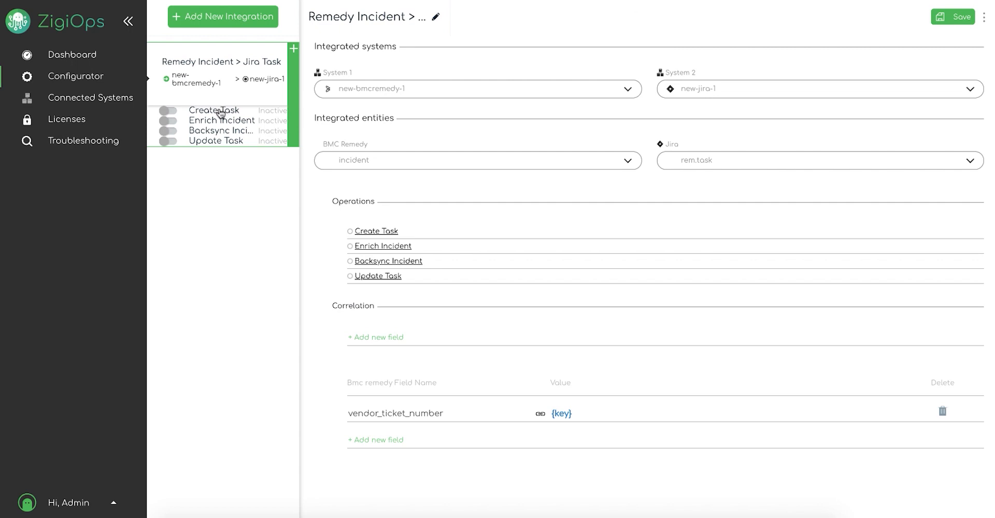
mouse_move(213, 110)
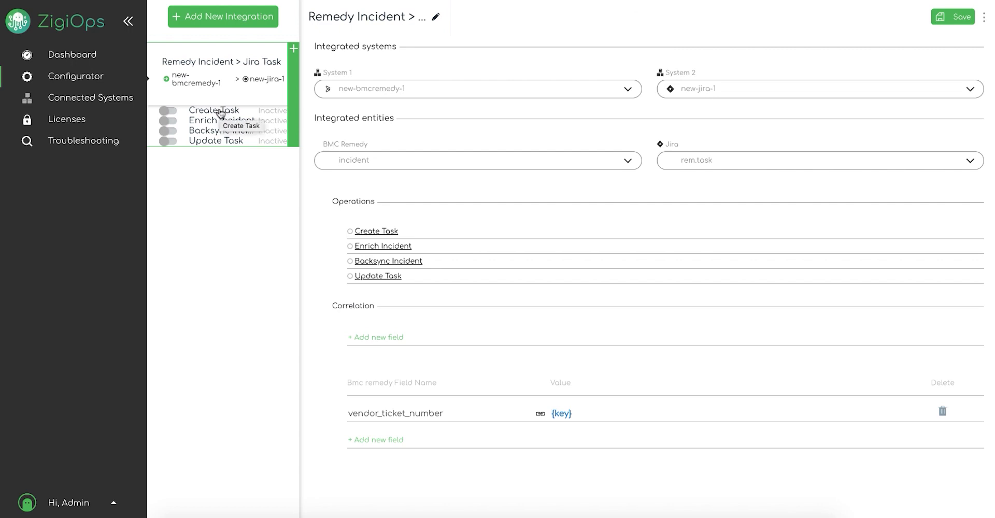
mouse_move(236, 112)
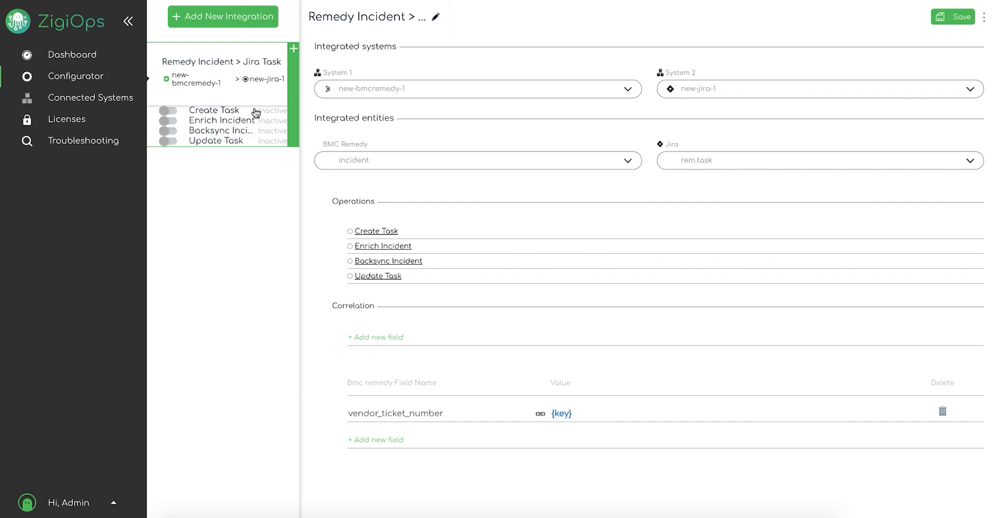
mouse_move(256, 141)
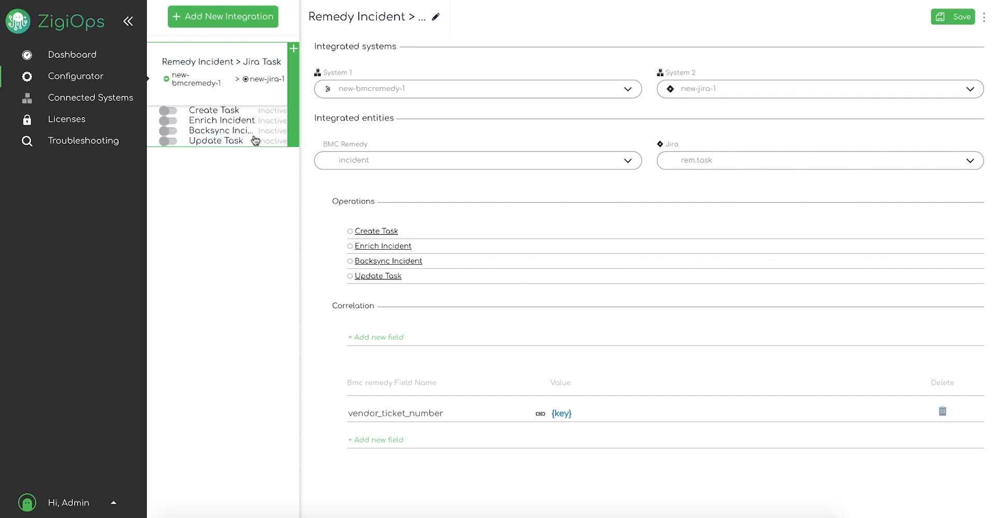
mouse_move(255, 145)
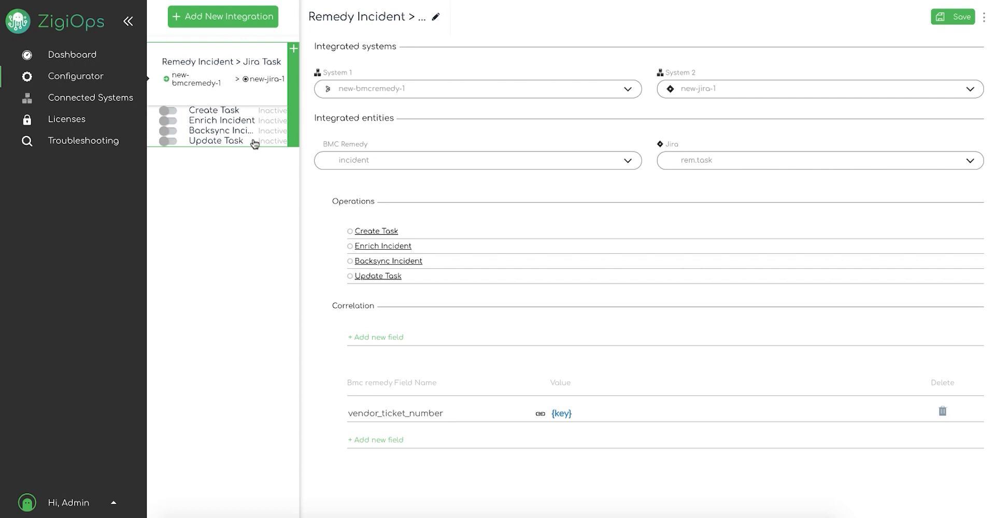
mouse_move(253, 127)
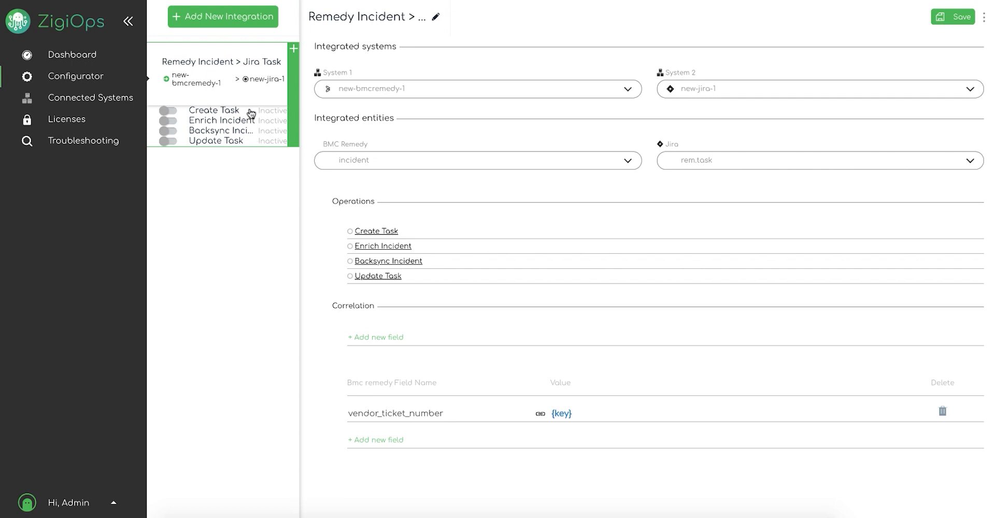
left_click(214, 110)
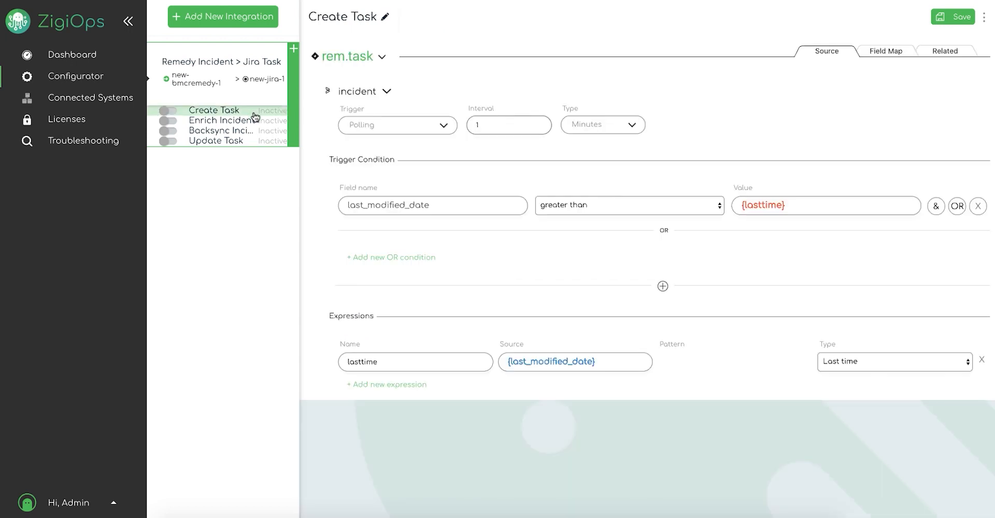
mouse_move(250, 115)
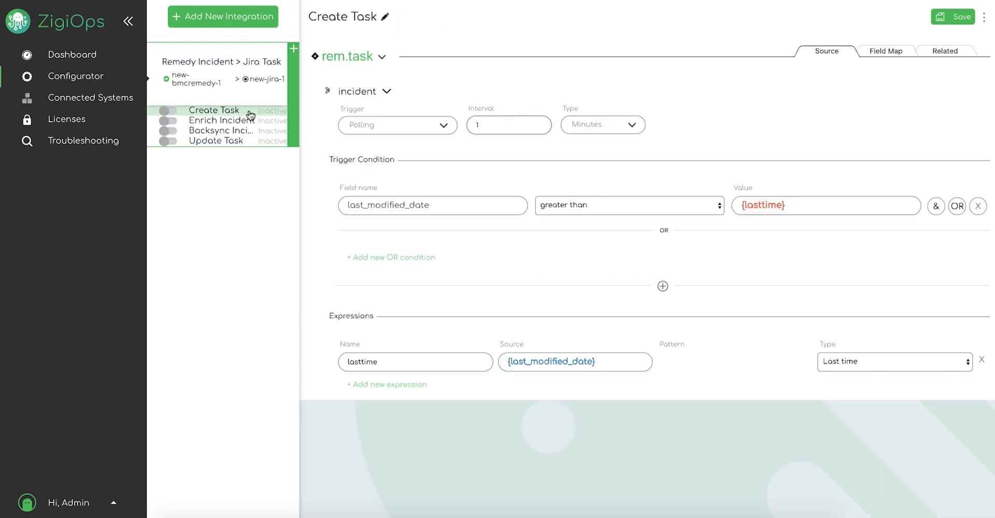
mouse_move(244, 109)
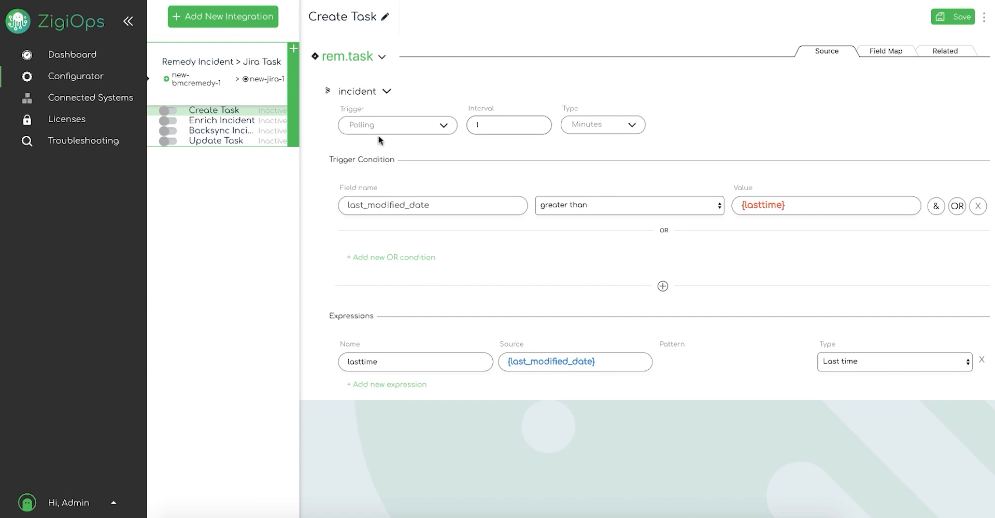
mouse_move(443, 140)
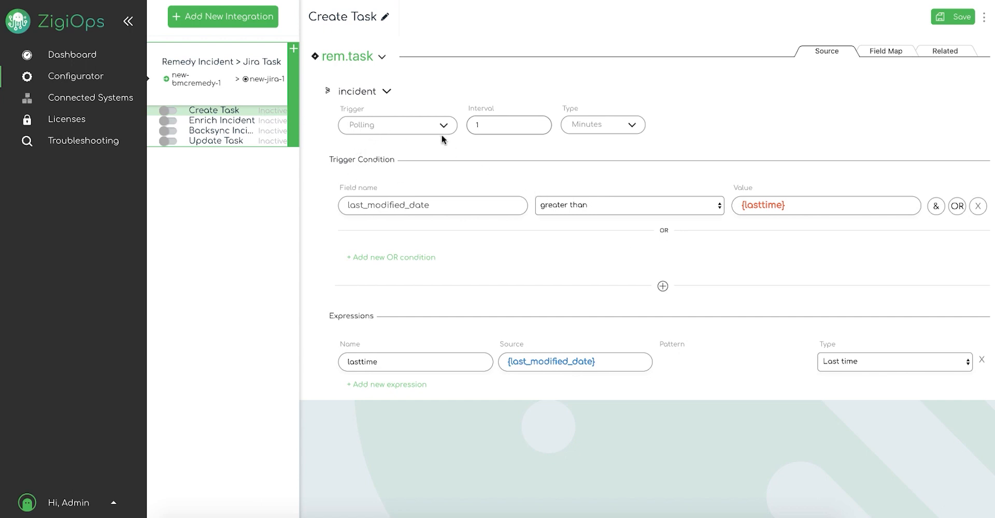
mouse_move(447, 131)
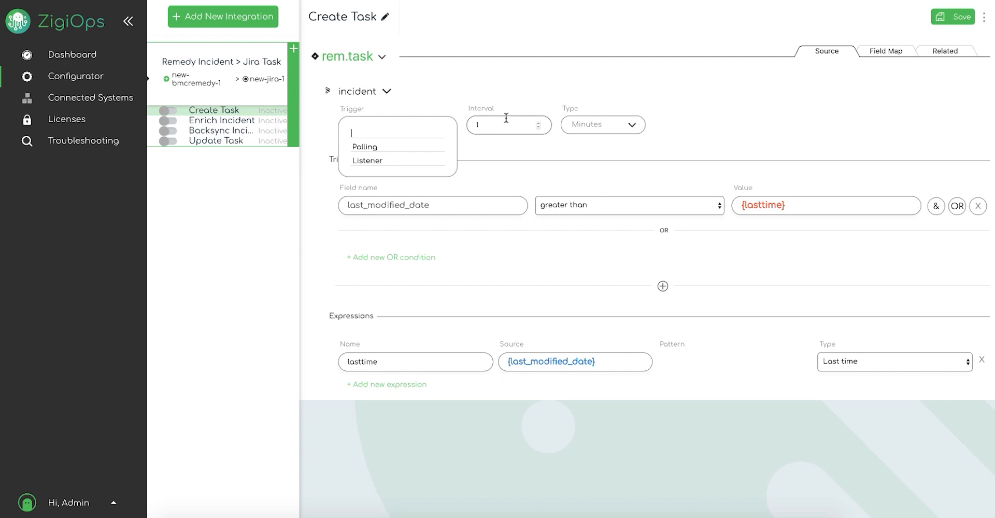
- Set Create Task polling to interval 10 in Seconds and save
left_click(364, 147)
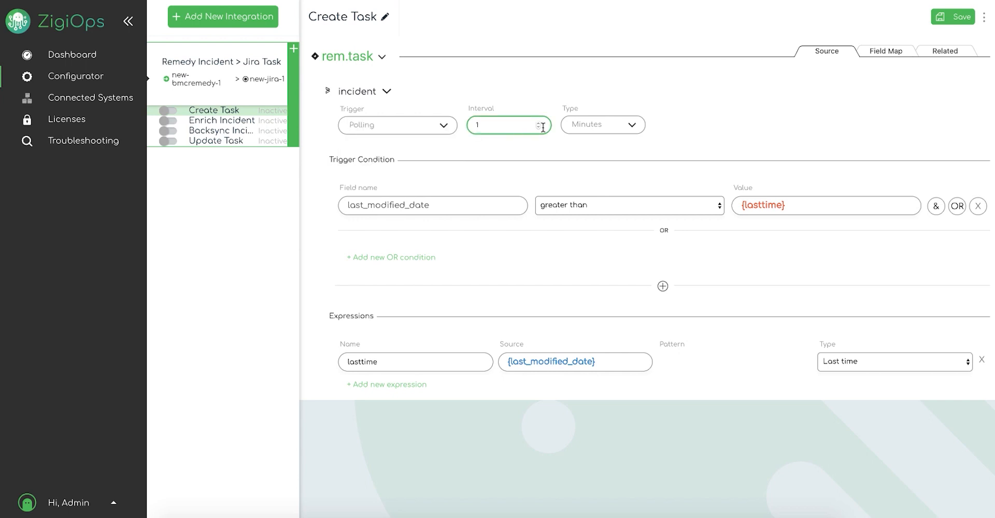
left_click(601, 126)
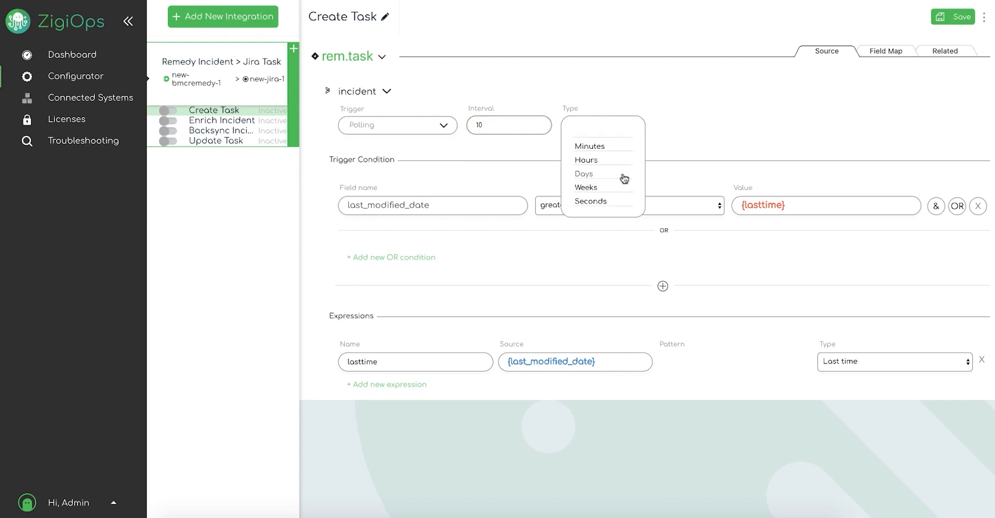
left_click(590, 201)
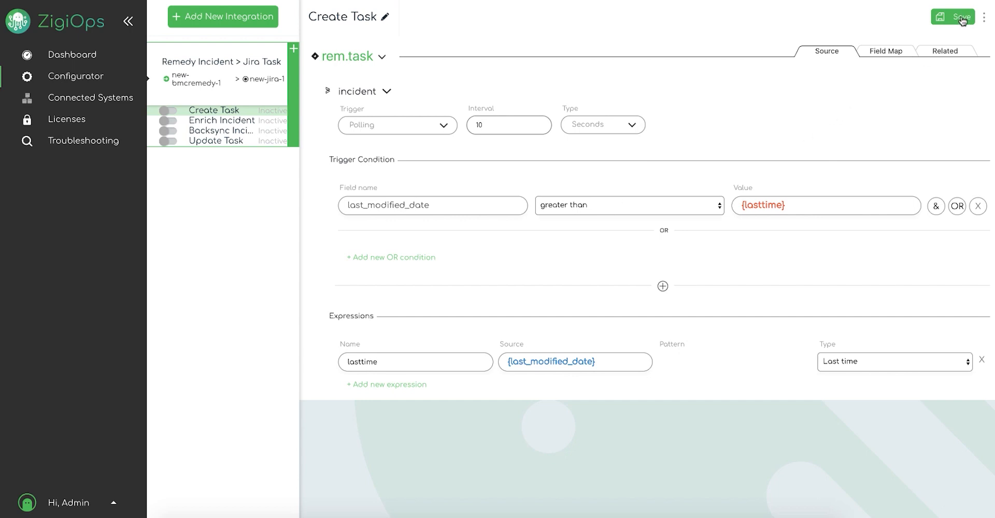
left_click(959, 17)
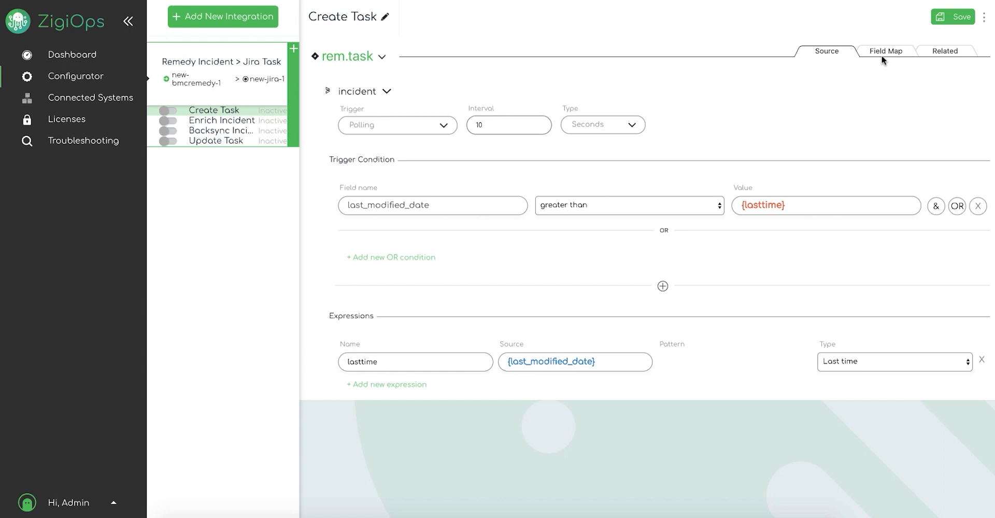
- Review the Create Task Field Map: summary, description, priority/id and customfield_10100 mappings
left_click(885, 51)
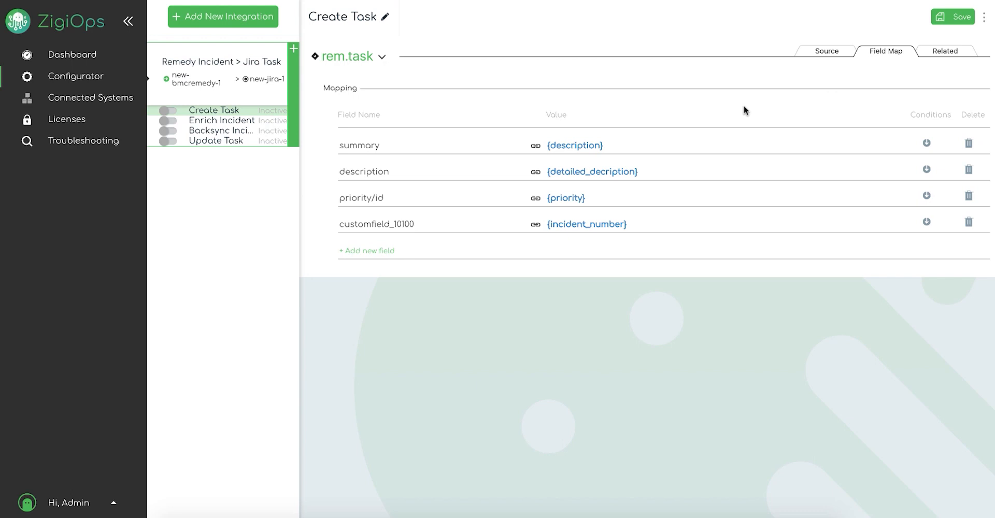
mouse_move(510, 133)
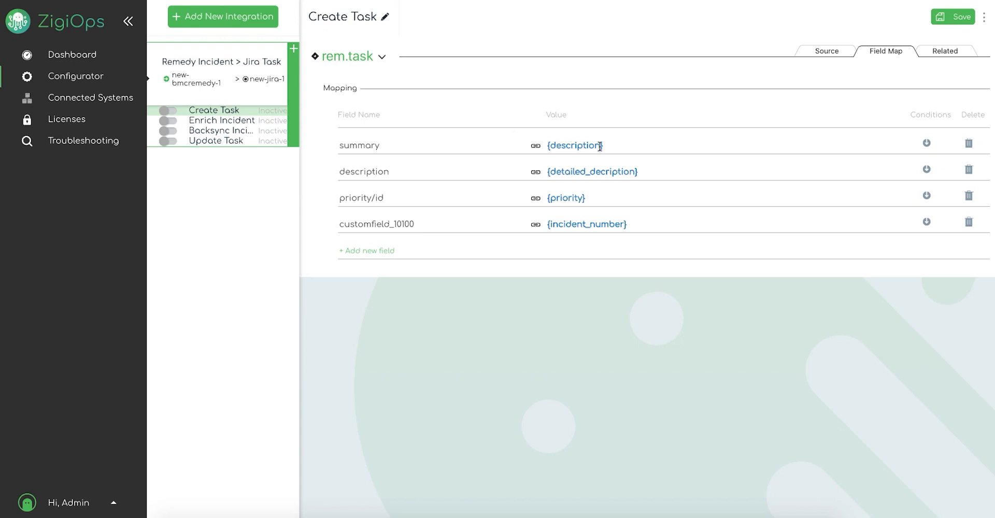
mouse_move(549, 165)
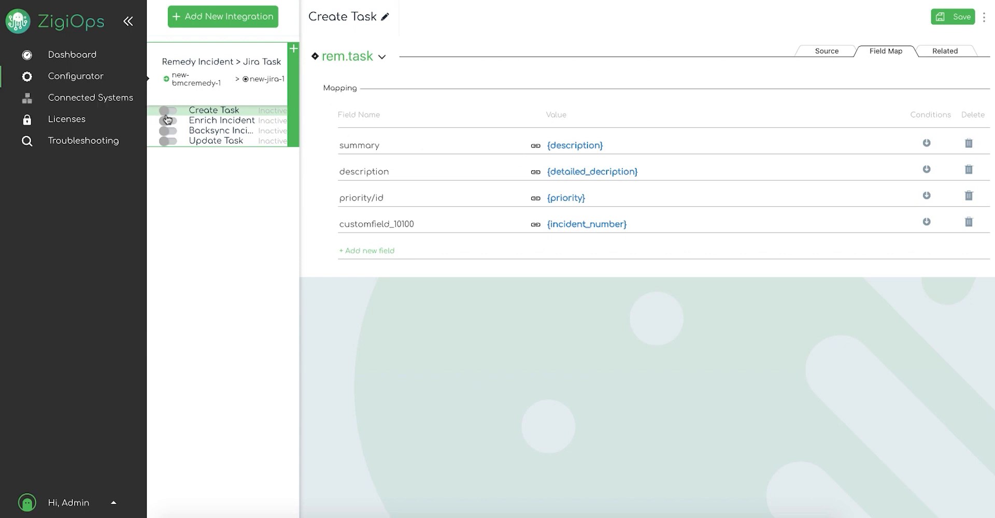
- Activate the Create Task, Enrich Incident, Backsync Incident and Update Task operations
left_click(222, 129)
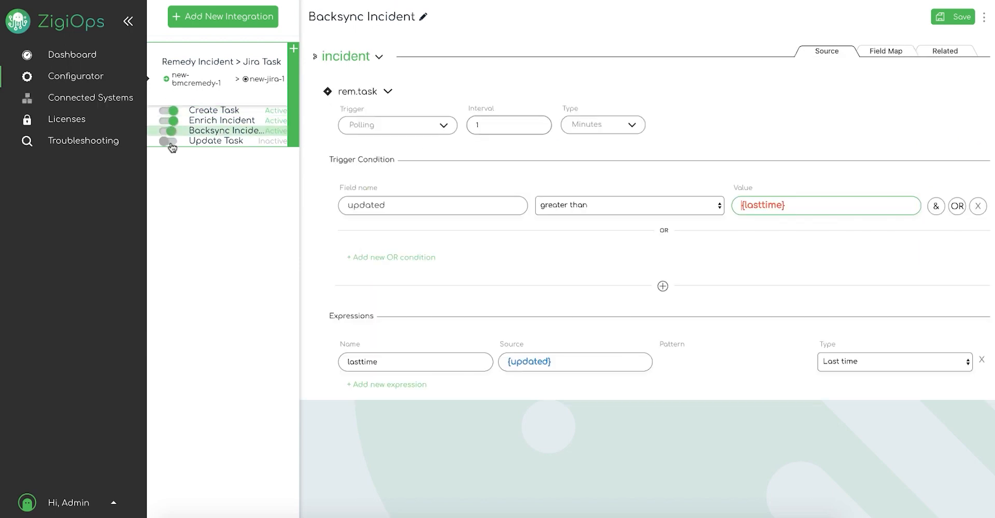
left_click(215, 140)
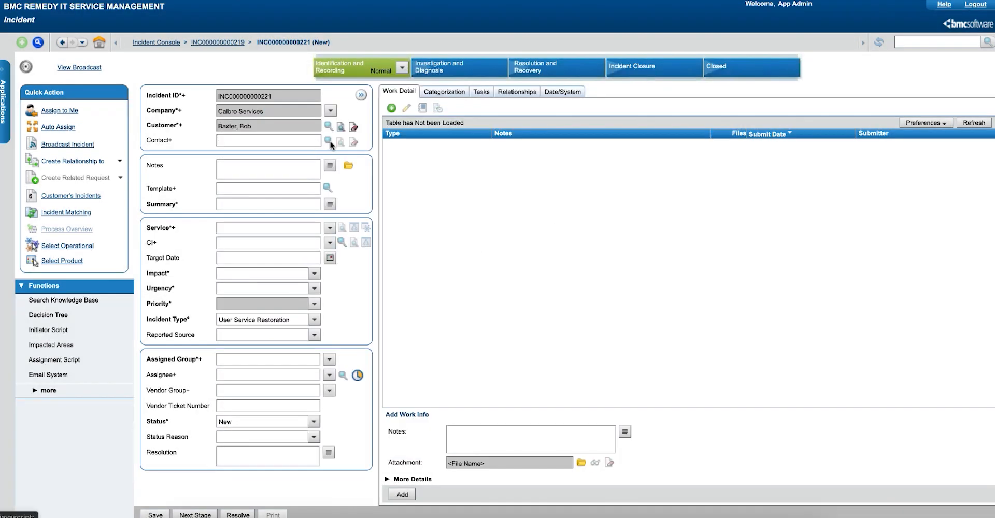
- Enter the 'Test incident' summary, then select the REM-139 URL in the Customer Communication work info notes
type("Test incl")
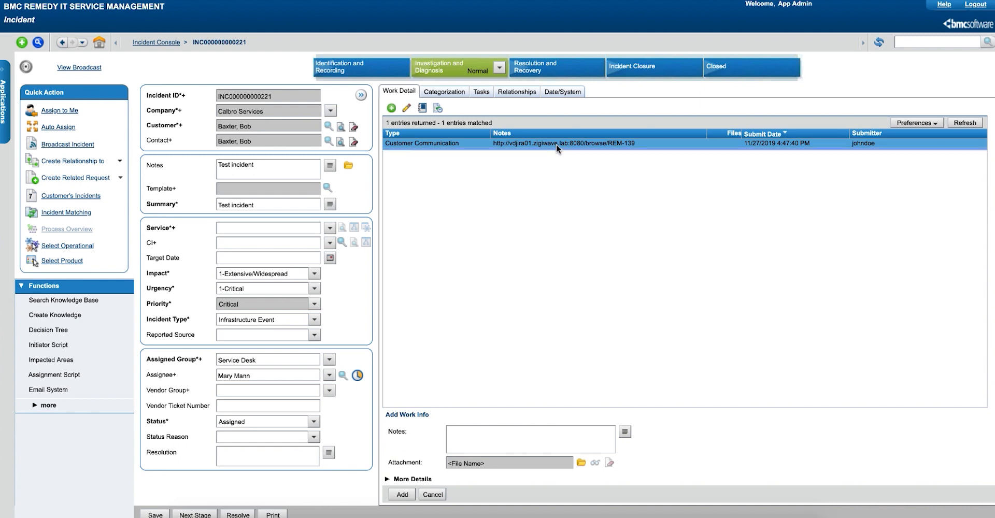
double_click(549, 143)
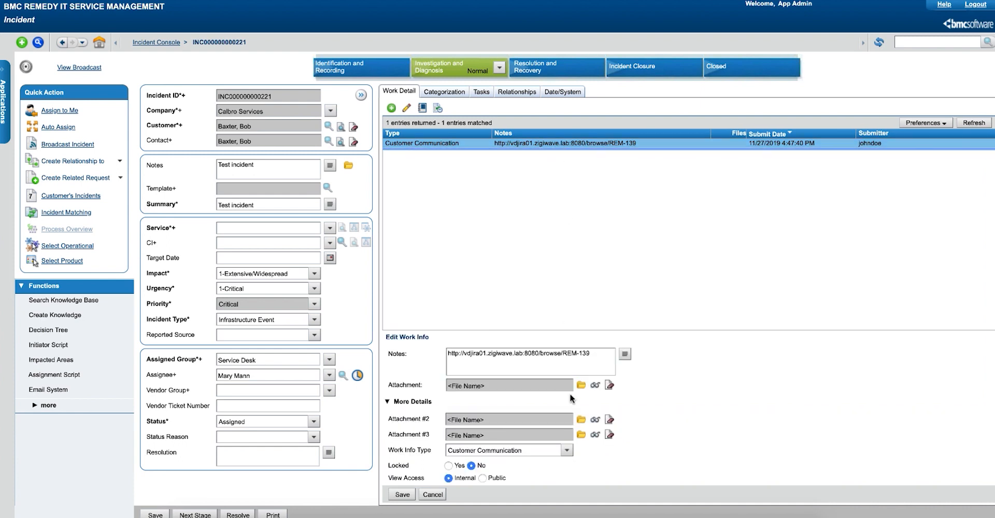
triple_click(529, 353)
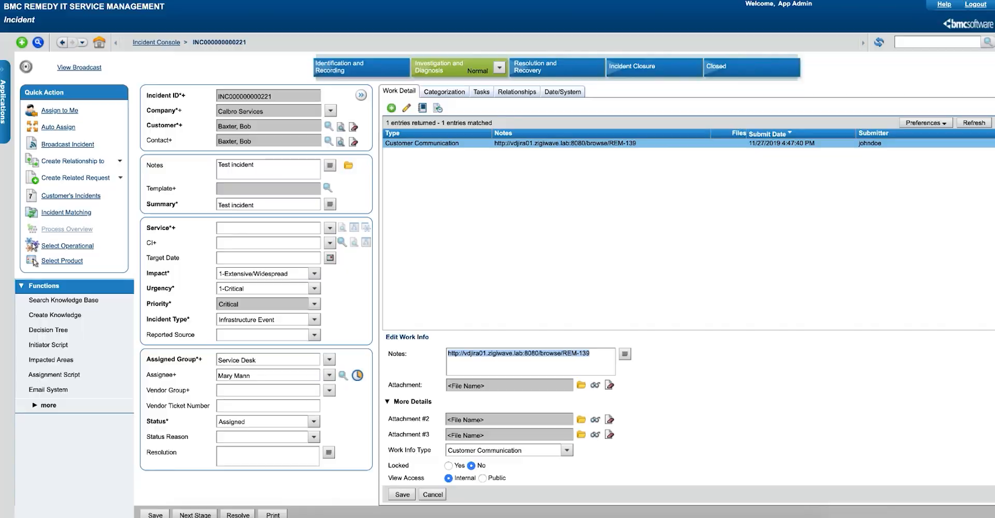
left_click(545, 144)
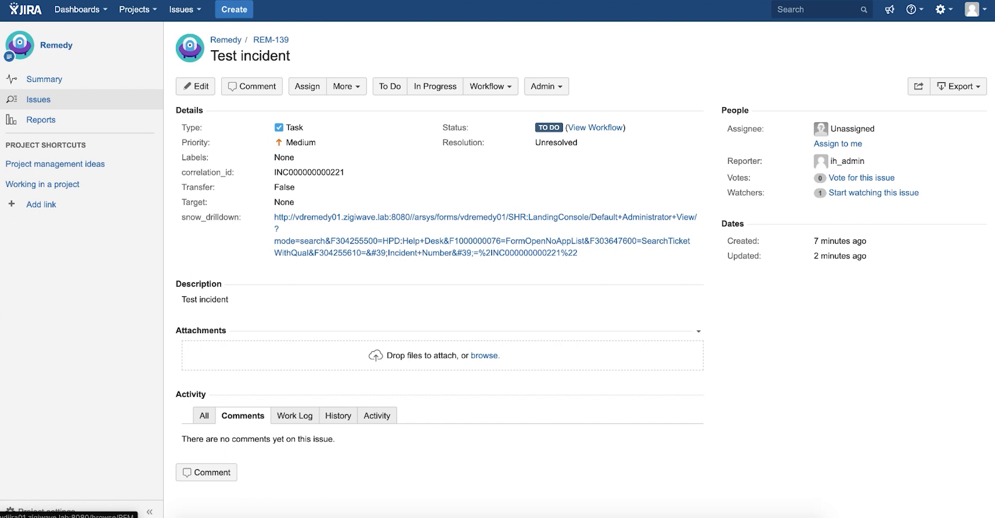
mouse_move(343, 104)
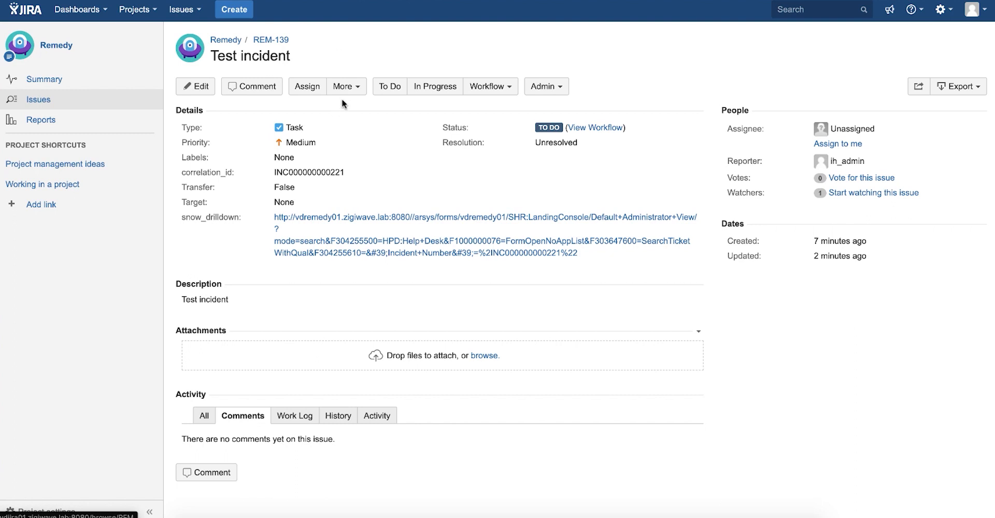
left_click(309, 172)
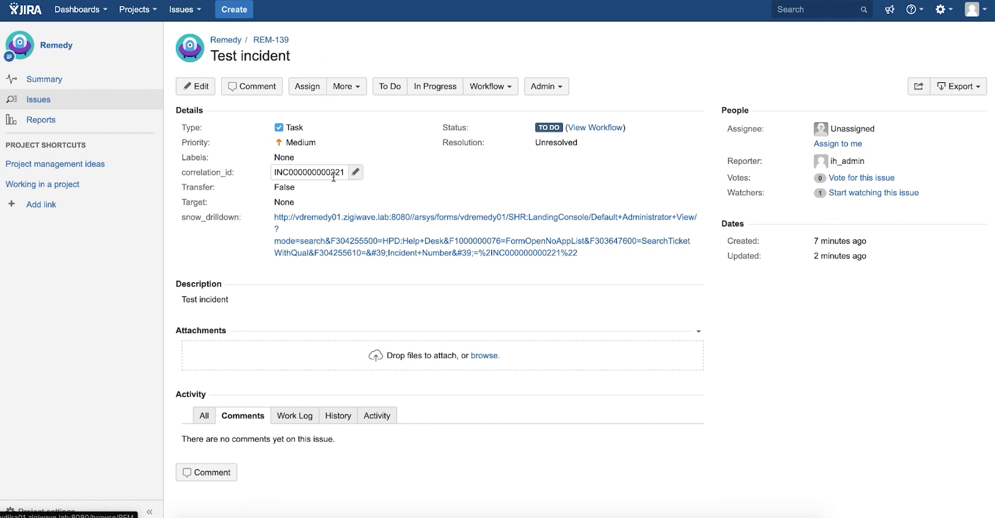